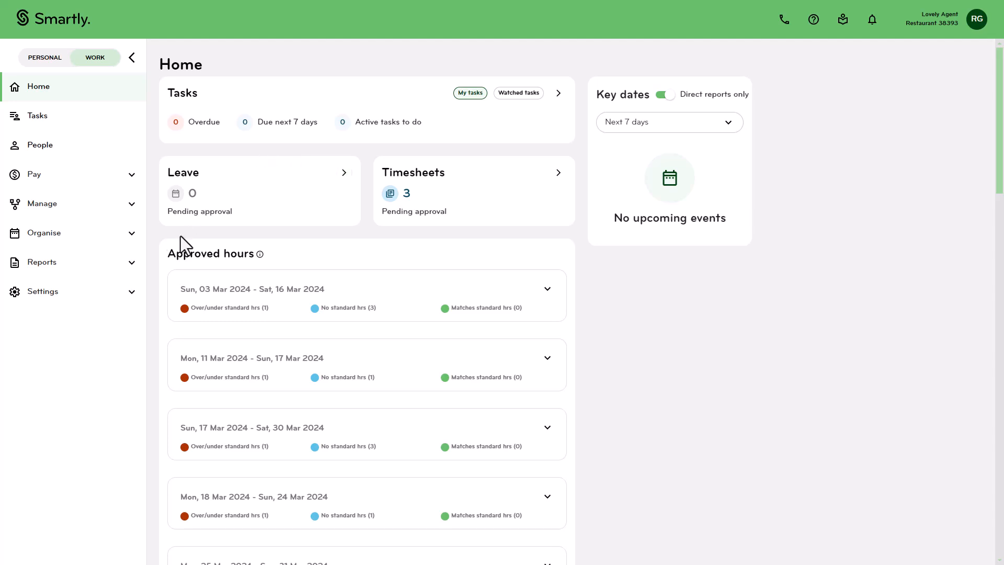
Step: Go to Settings > Employee permissions in the sidebar
left_click(42, 291)
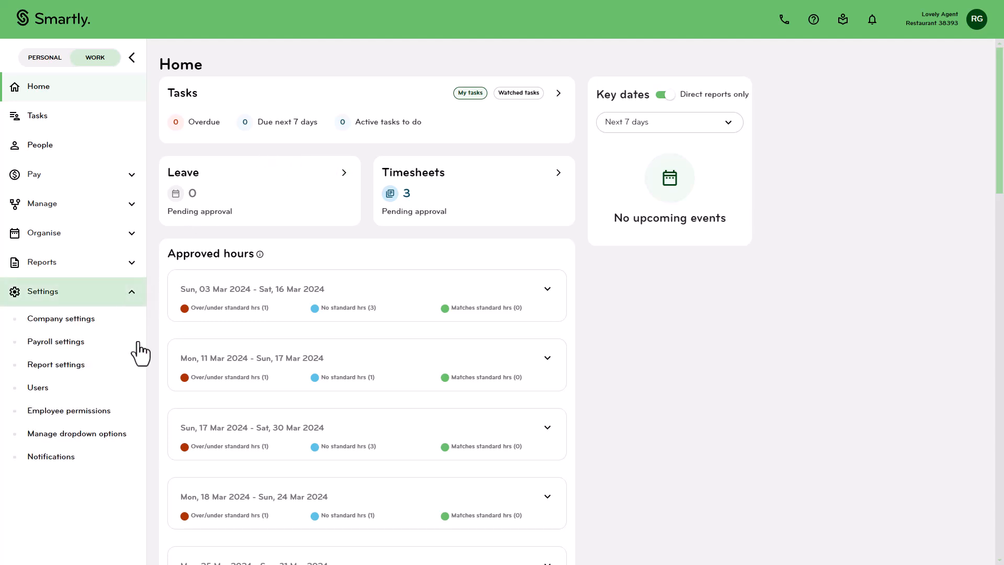
left_click(69, 410)
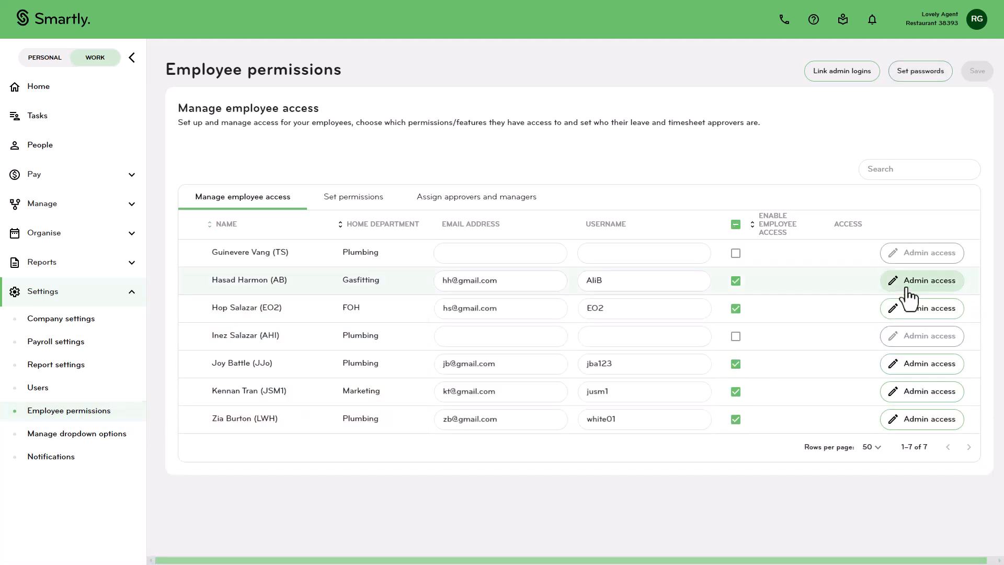
left_click(921, 280)
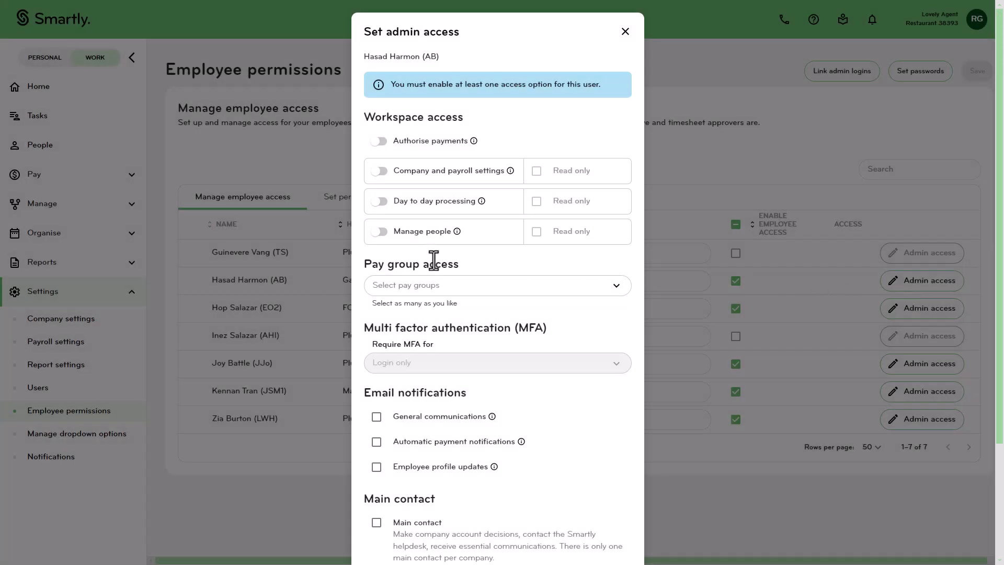
left_click(377, 171)
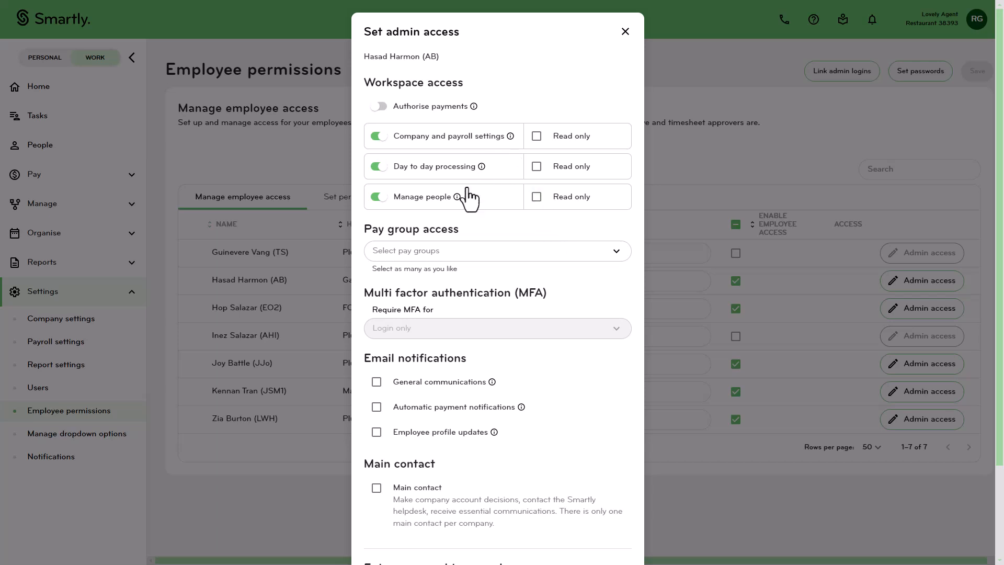
mouse_move(457, 196)
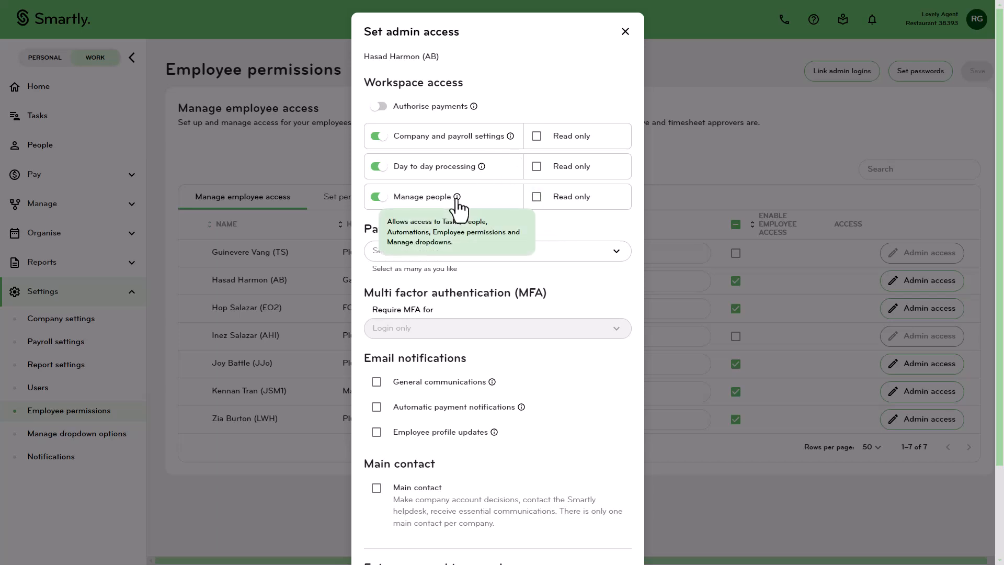
Step: Select a pay group, enter the administrator password, and save the admin access
left_click(497, 251)
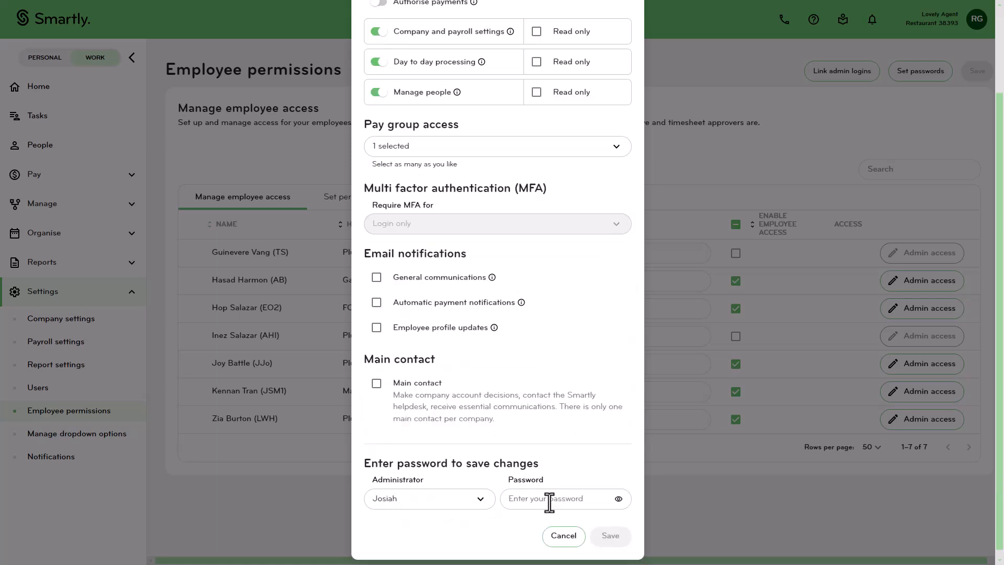
left_click(564, 498)
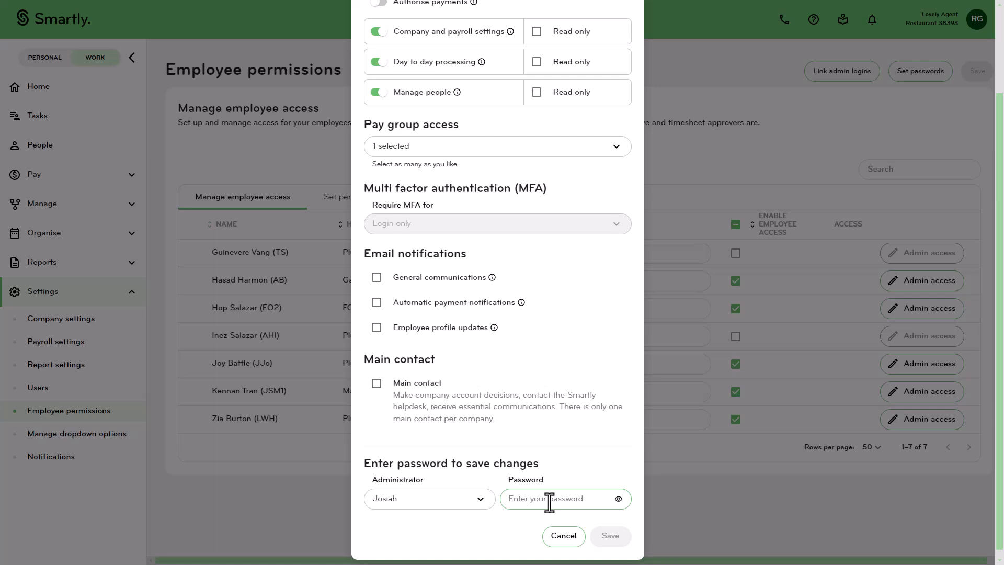
type("password")
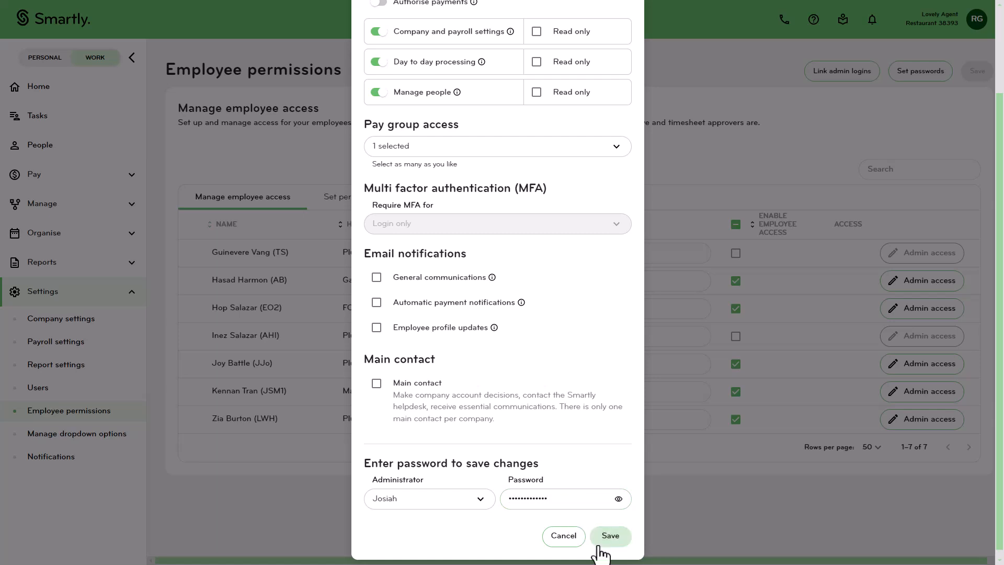
left_click(608, 536)
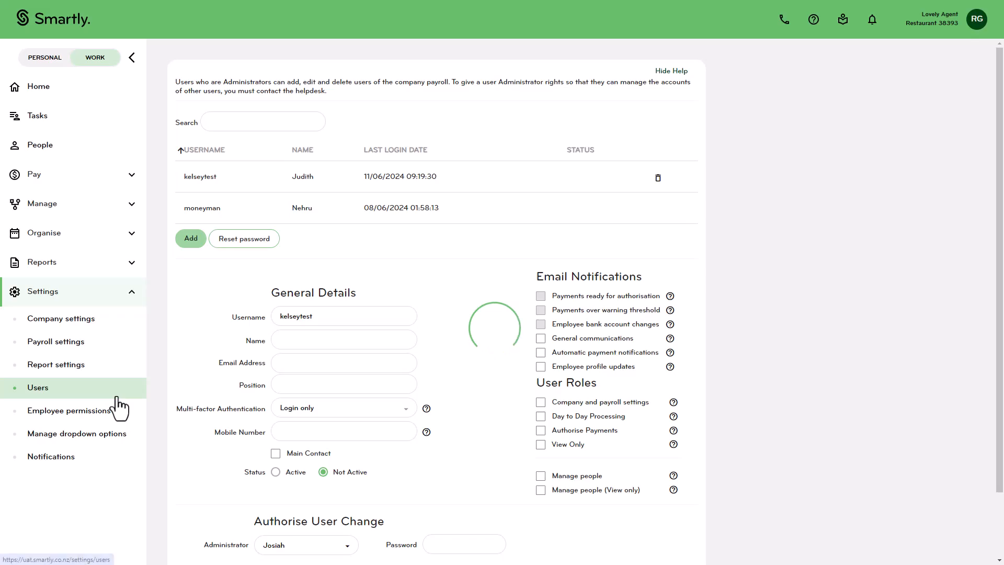
Step: Open the Users admin list to start adding a user
left_click(190, 238)
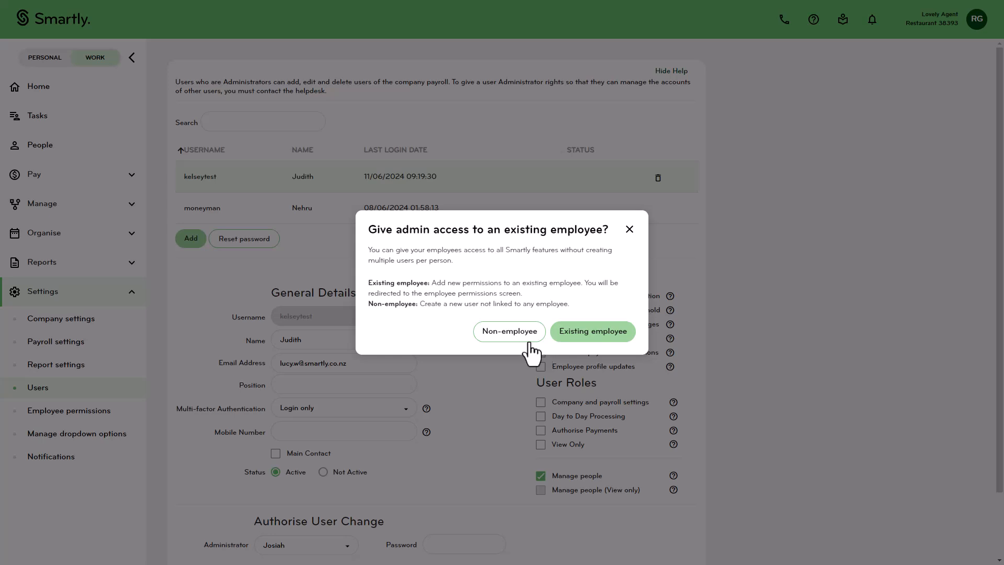
Step: Choose Non-employee to create a user not linked to any employee
left_click(509, 331)
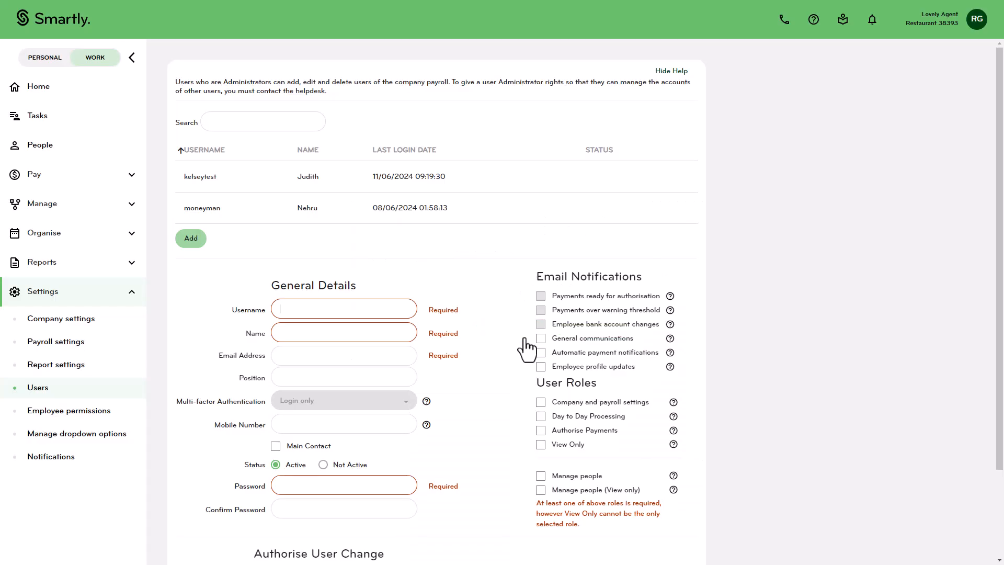
mouse_move(376, 311)
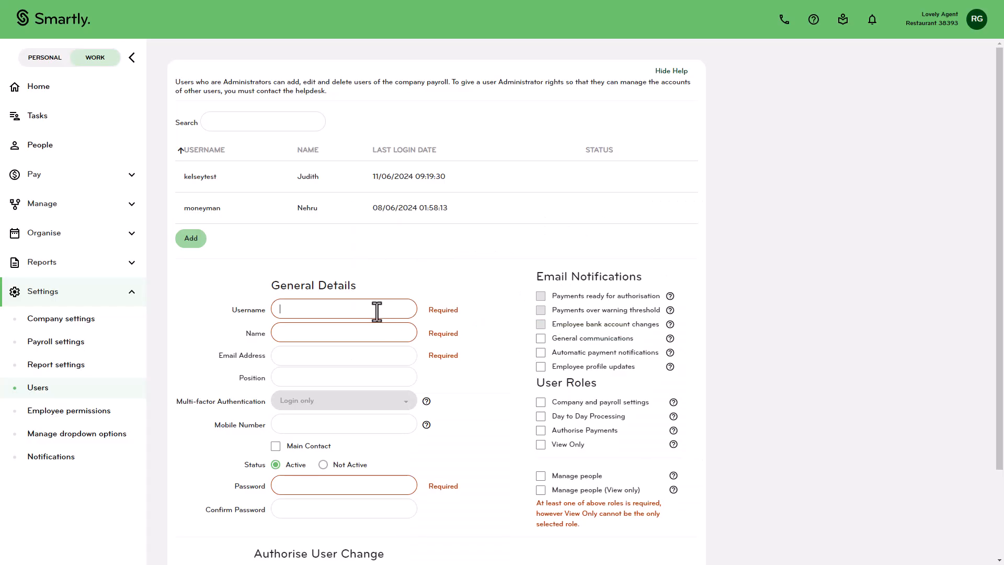
mouse_move(374, 311)
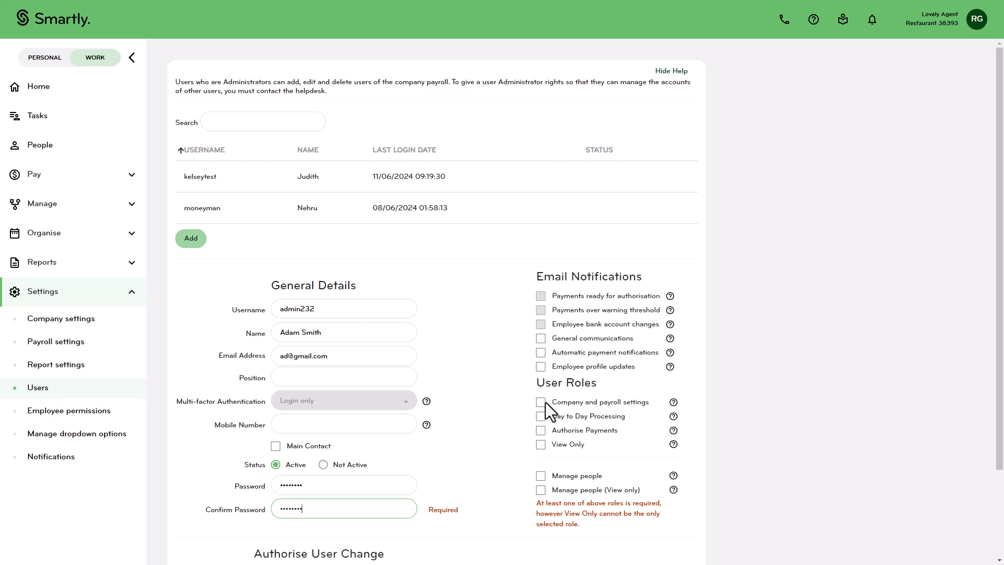
Step: Give the user Company and payroll settings, Day to Day Processing roles and New Fortnightly pay group
left_click(541, 403)
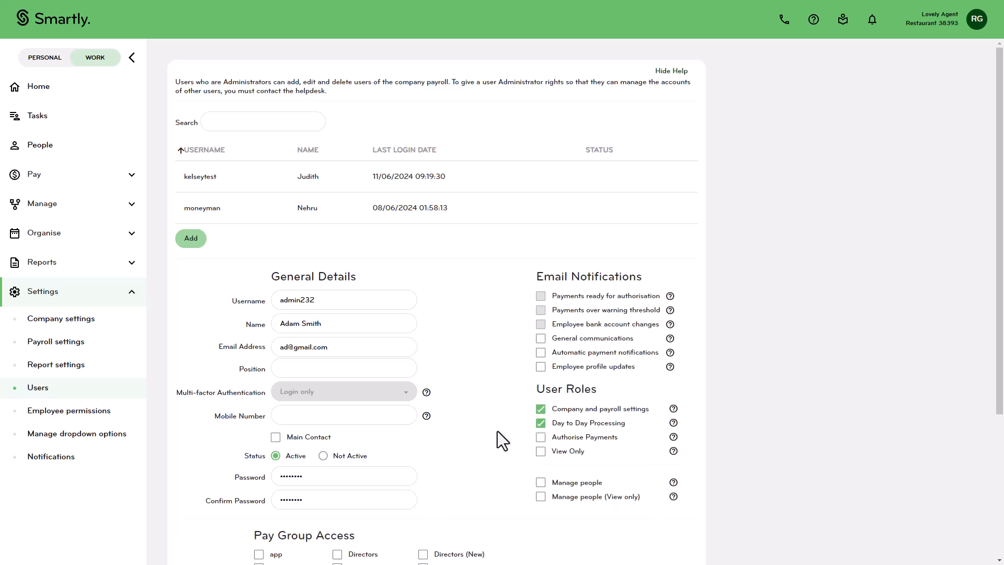
scroll("down", 3)
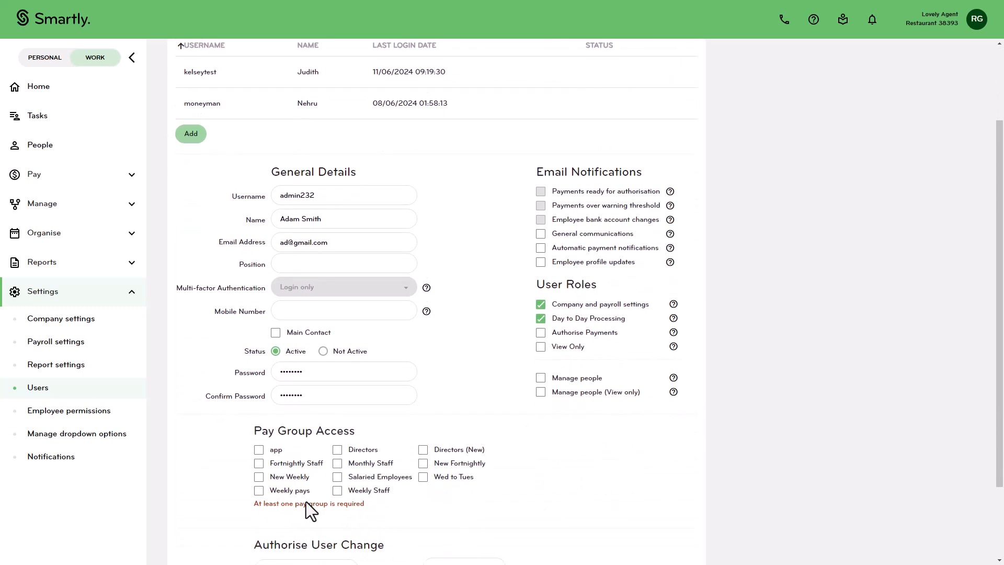
left_click(423, 463)
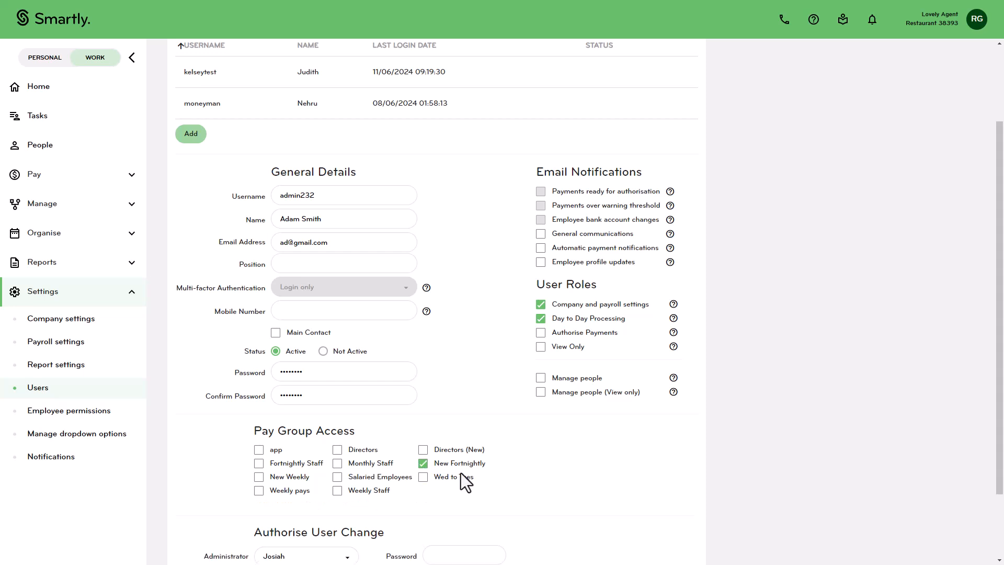
scroll("down", 3)
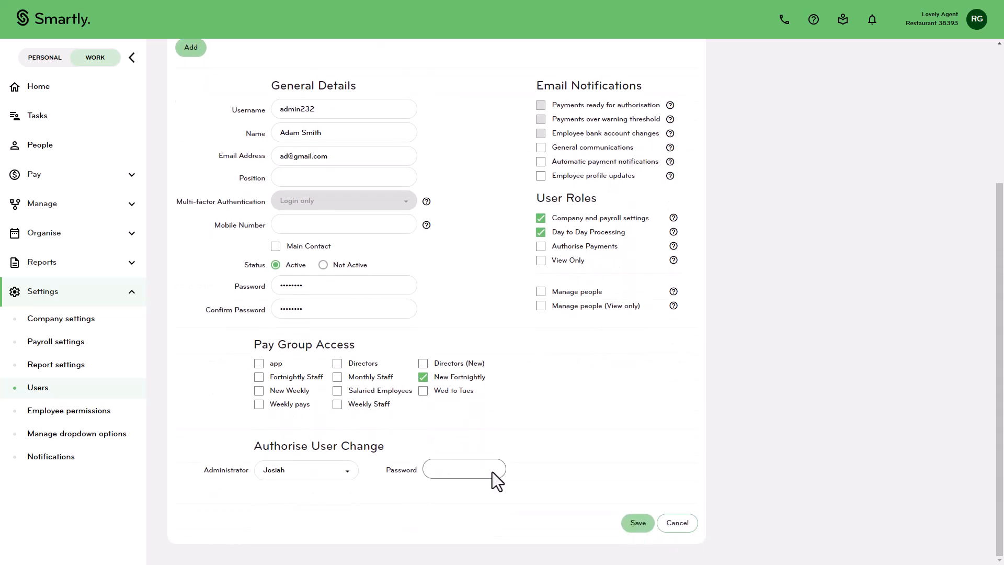
left_click(464, 468)
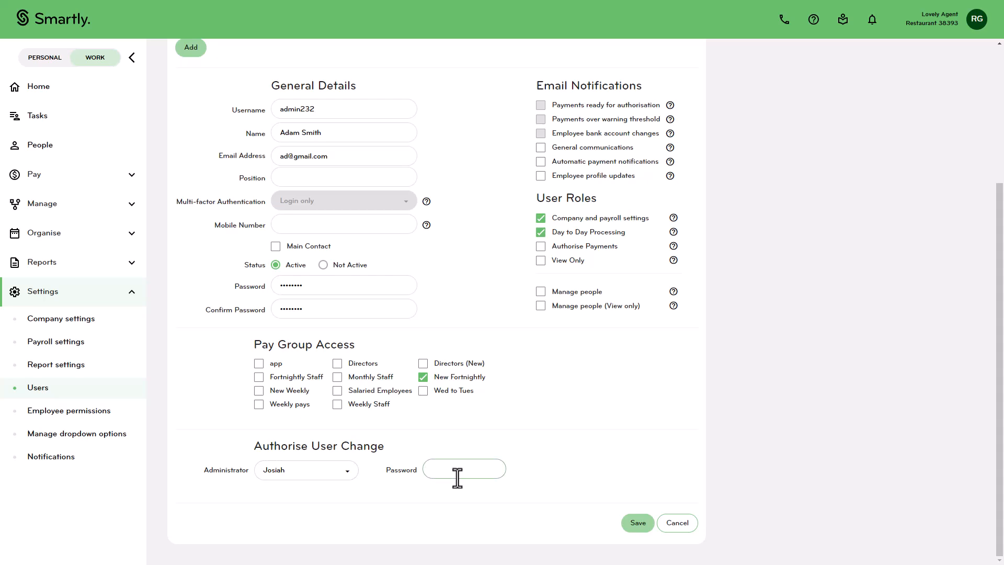